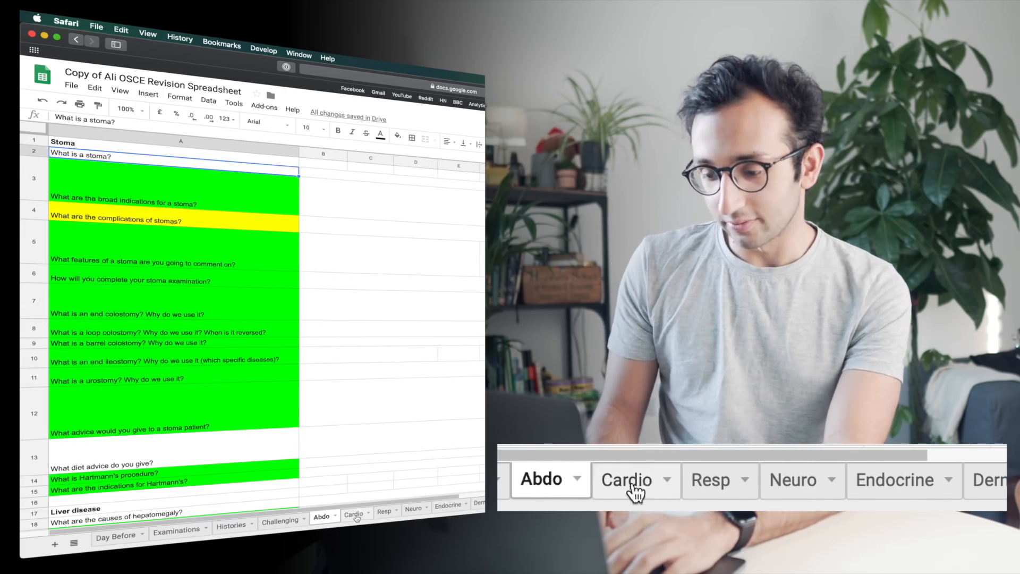
- Glance at the Endocrine sheet, return to Abdo and reveal the hidden "What is a stoma?" answer
{"action": "left_click", "coordinate": [387, 511]}
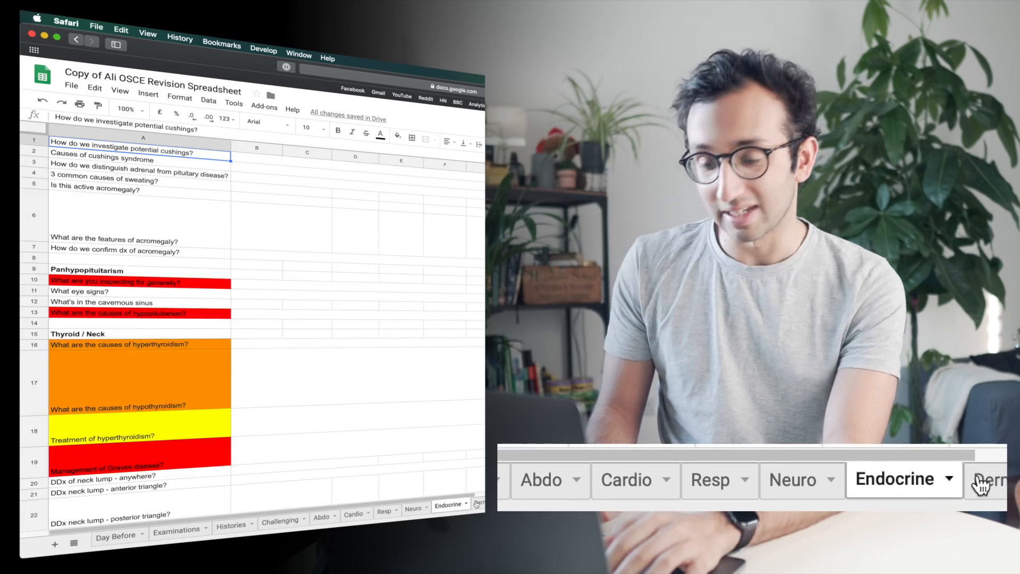
{"action": "left_click", "coordinate": [412, 507]}
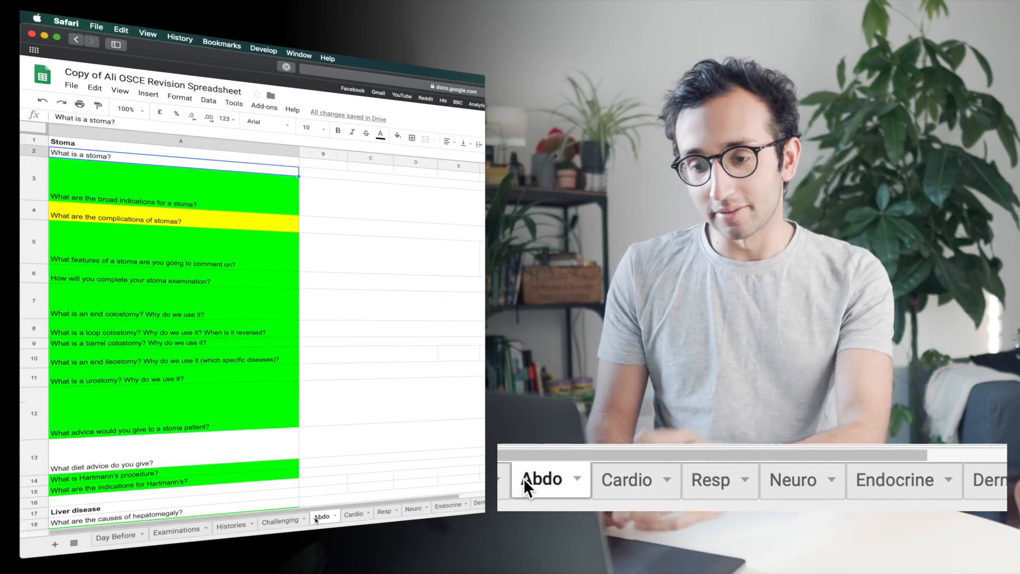
{"action": "scroll", "scroll_direction": "down", "scroll_amount": 3}
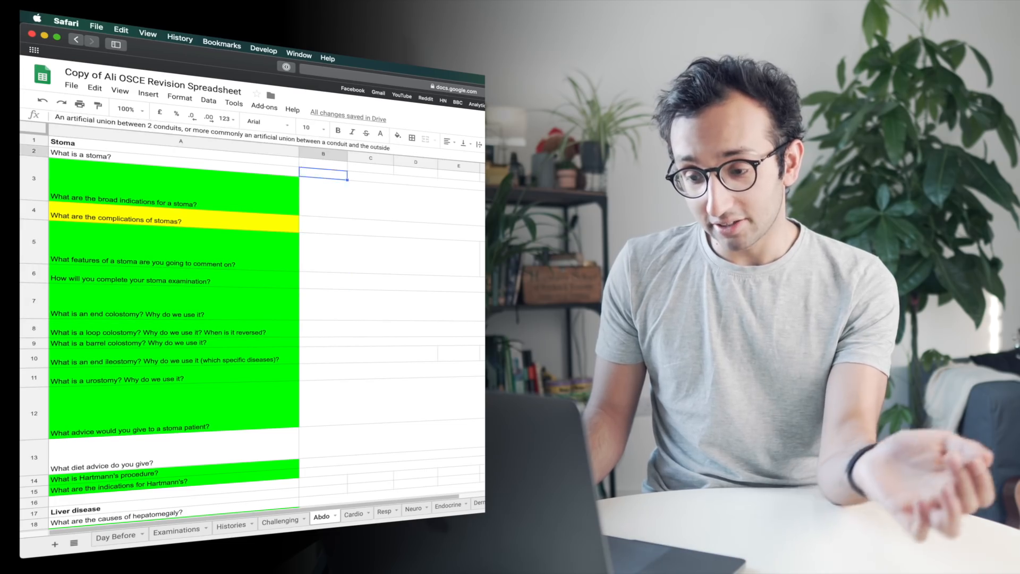
- Scroll to the Liver disease section and select the causes-of-ascites question
{"action": "scroll", "scroll_direction": "down", "scroll_amount": 3}
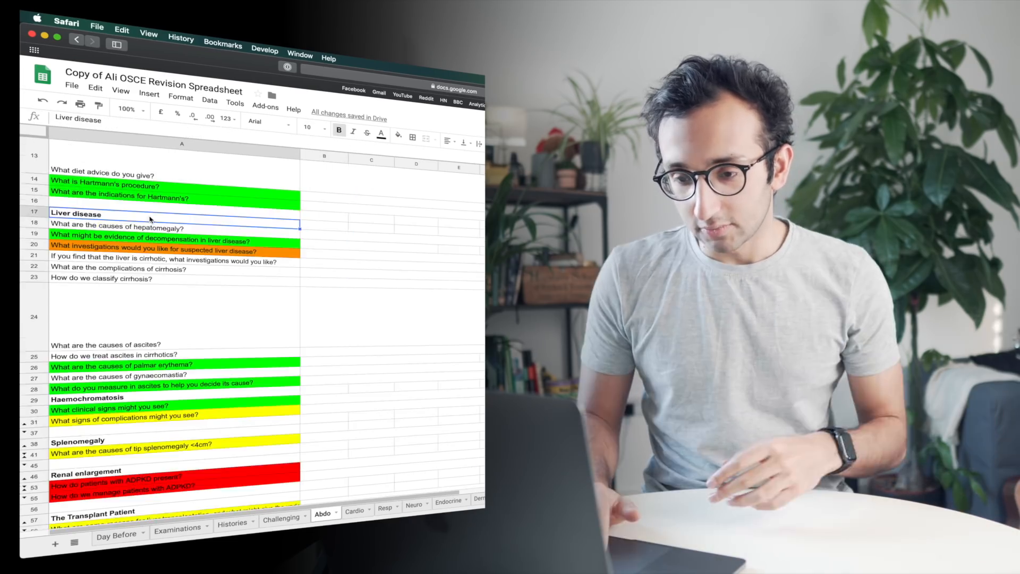
{"action": "scroll", "scroll_direction": "down", "scroll_amount": 3}
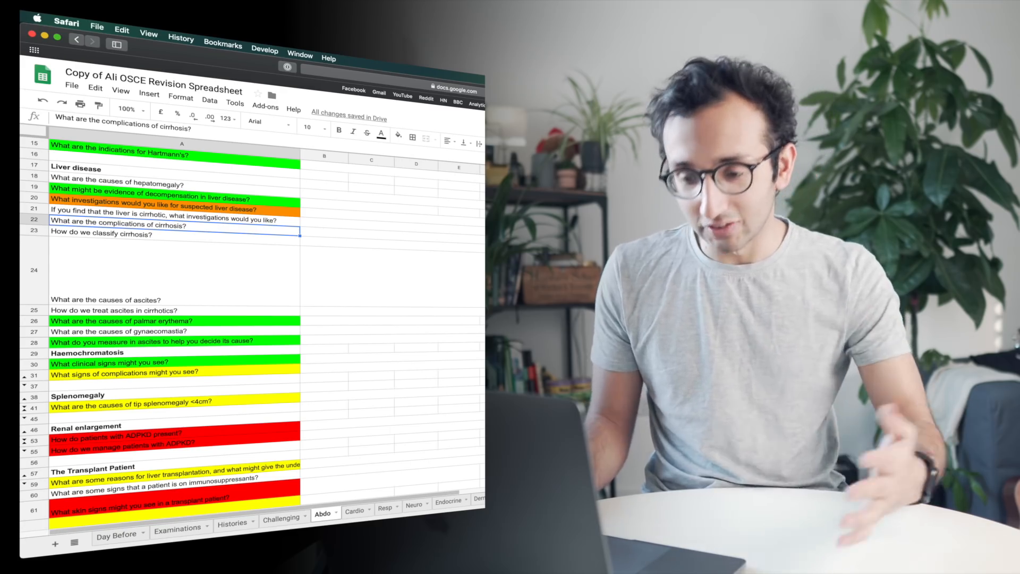
{"action": "left_click", "coordinate": [173, 270]}
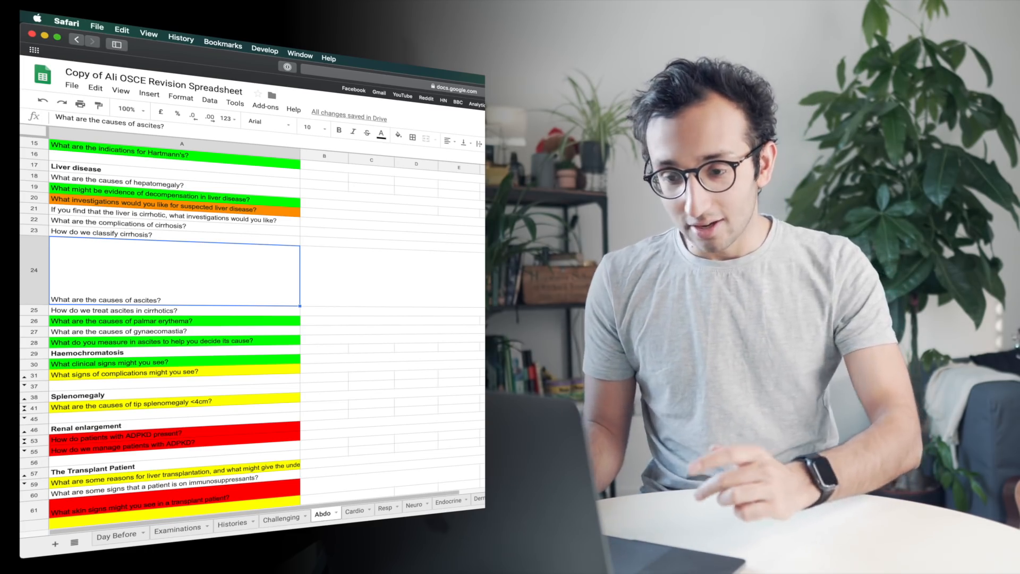
{"action": "left_click", "coordinate": [324, 276]}
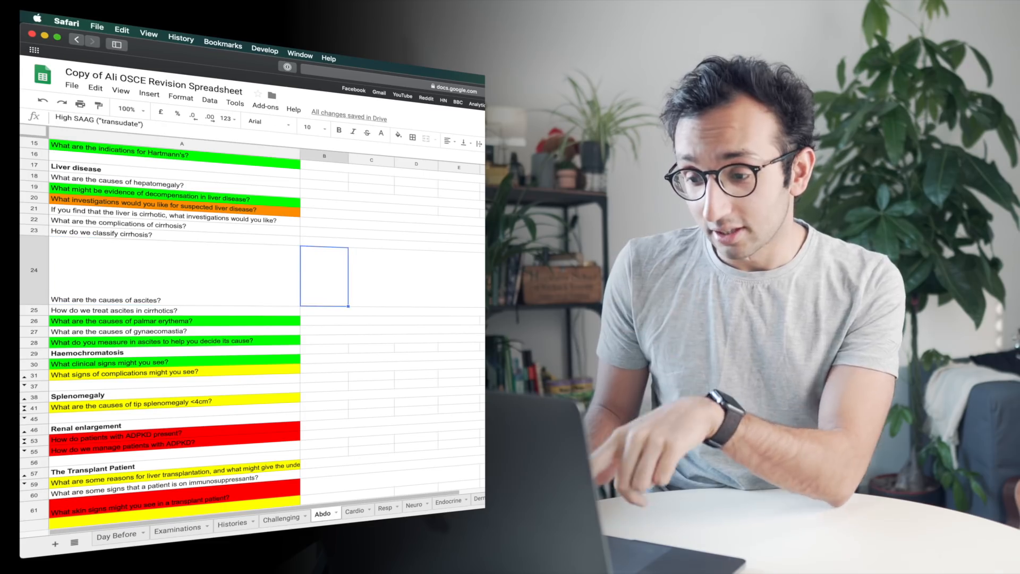
{"action": "left_click", "coordinate": [326, 206]}
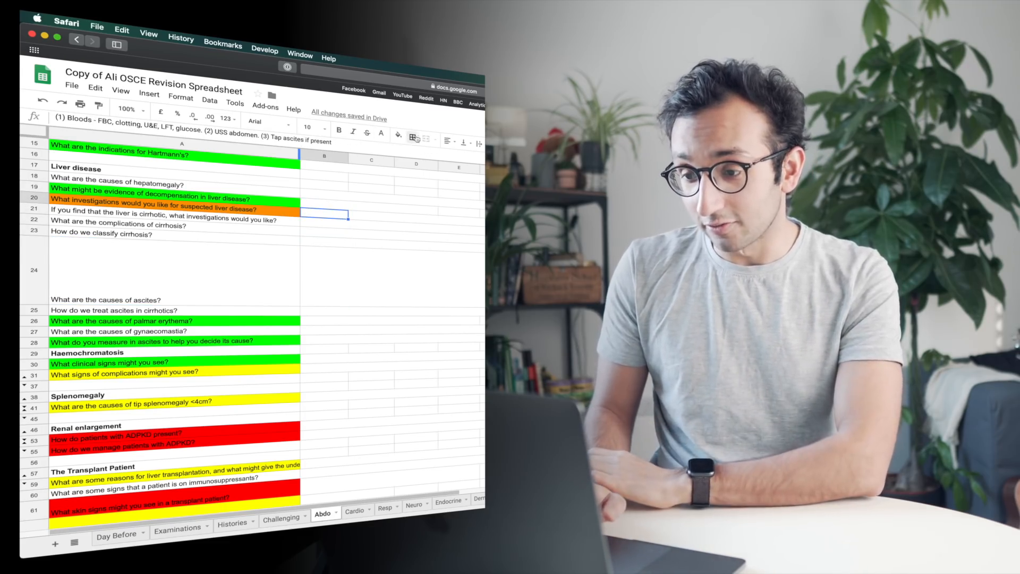
{"action": "left_click", "coordinate": [381, 135]}
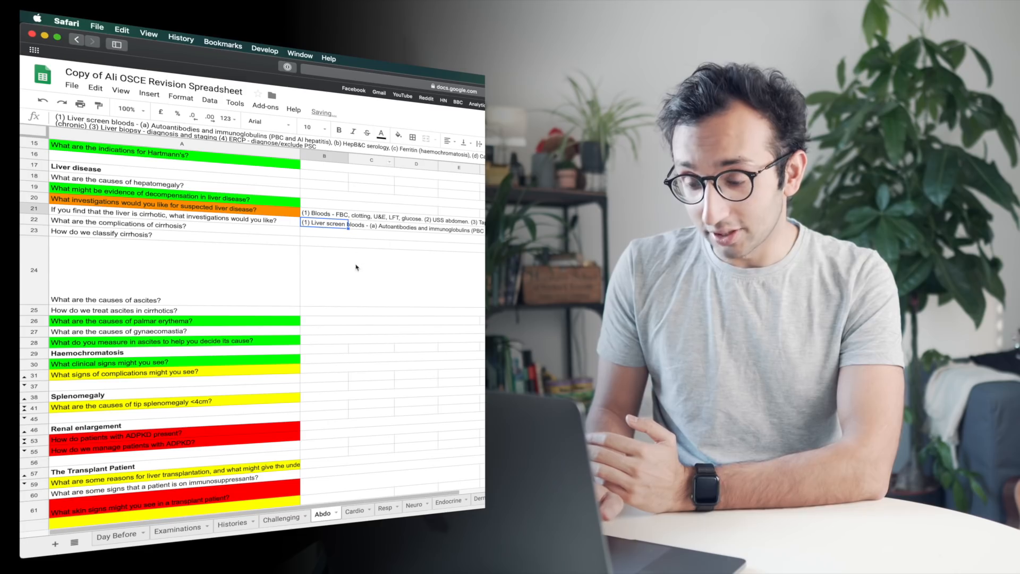
{"action": "left_click", "coordinate": [326, 213]}
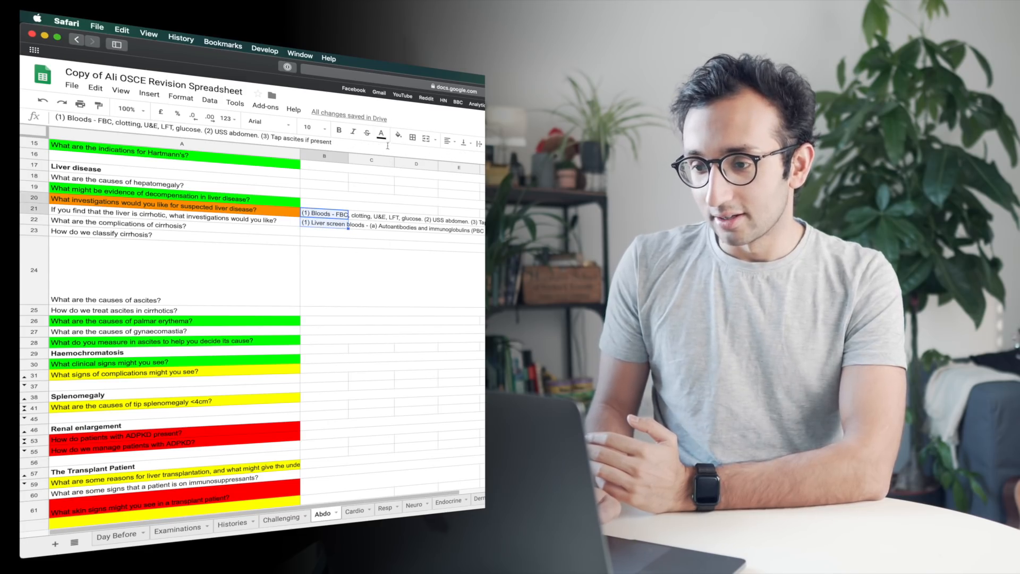
{"action": "left_click", "coordinate": [381, 134]}
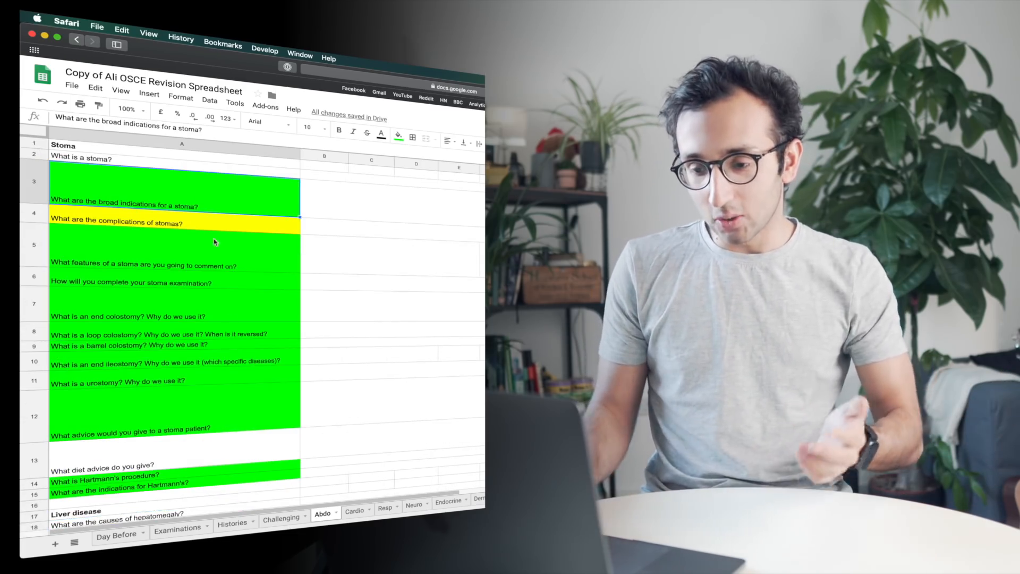
{"action": "scroll", "scroll_direction": "down", "scroll_amount": 3}
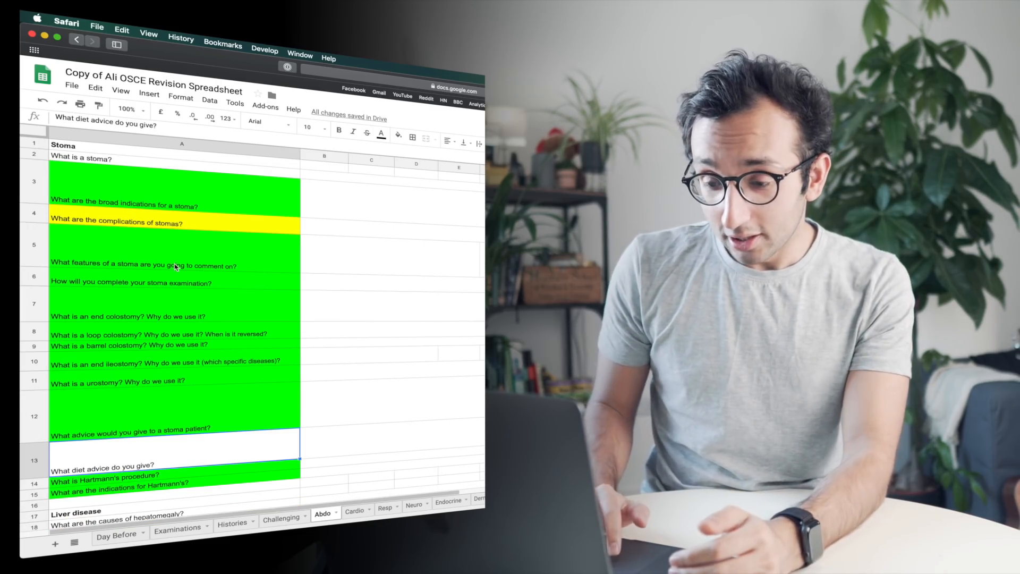
{"action": "left_click", "coordinate": [175, 220]}
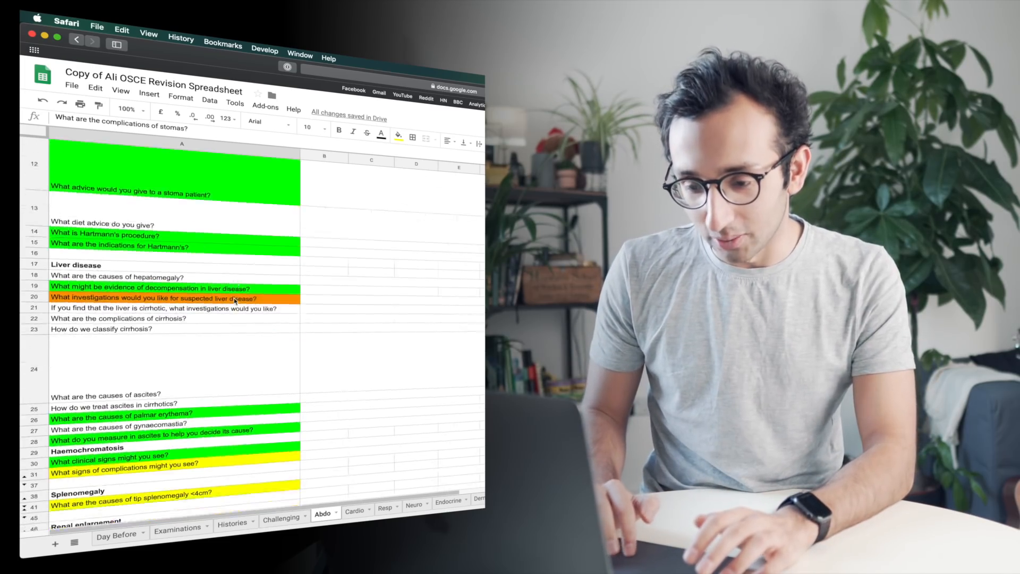
{"action": "scroll", "scroll_direction": "down", "scroll_amount": 3}
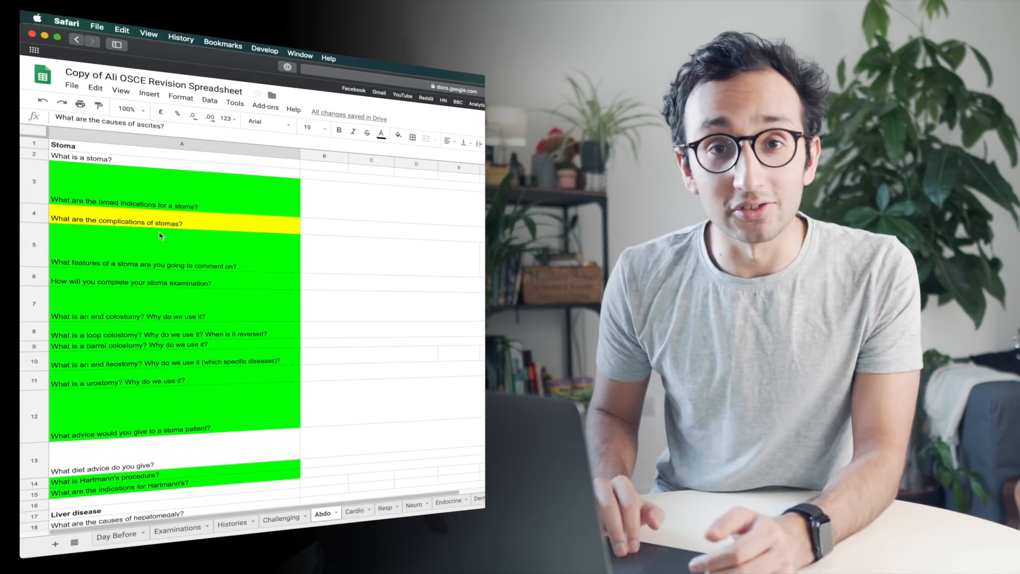
{"action": "scroll", "scroll_direction": "down", "scroll_amount": 3}
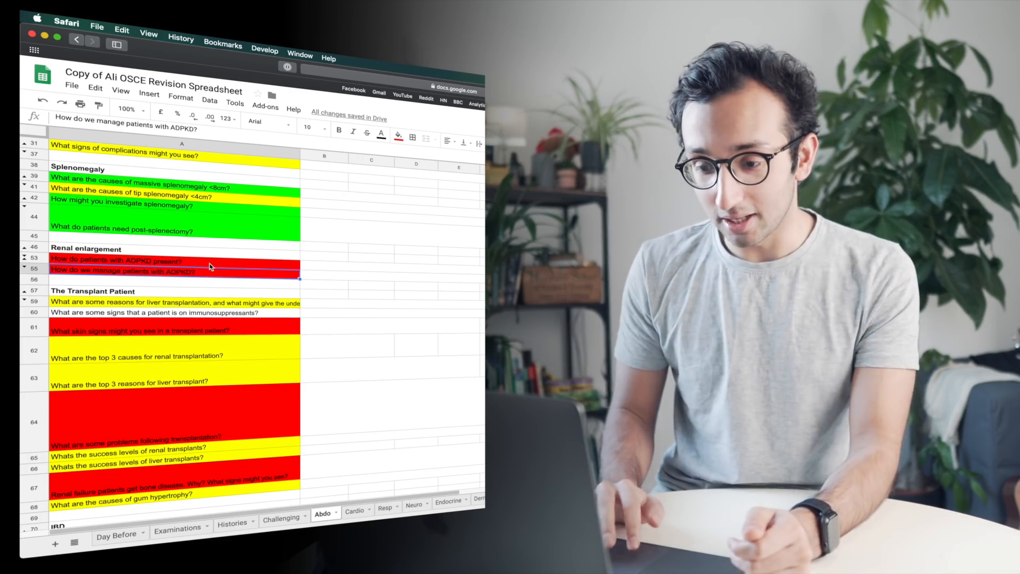
{"action": "scroll", "scroll_direction": "down", "scroll_amount": 3}
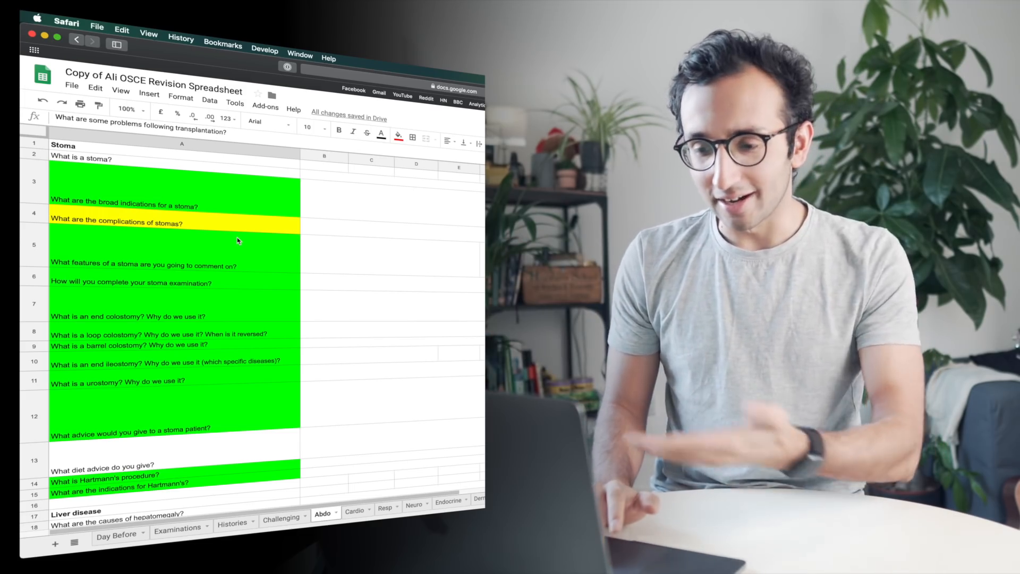
{"action": "scroll", "scroll_direction": "down", "scroll_amount": 3}
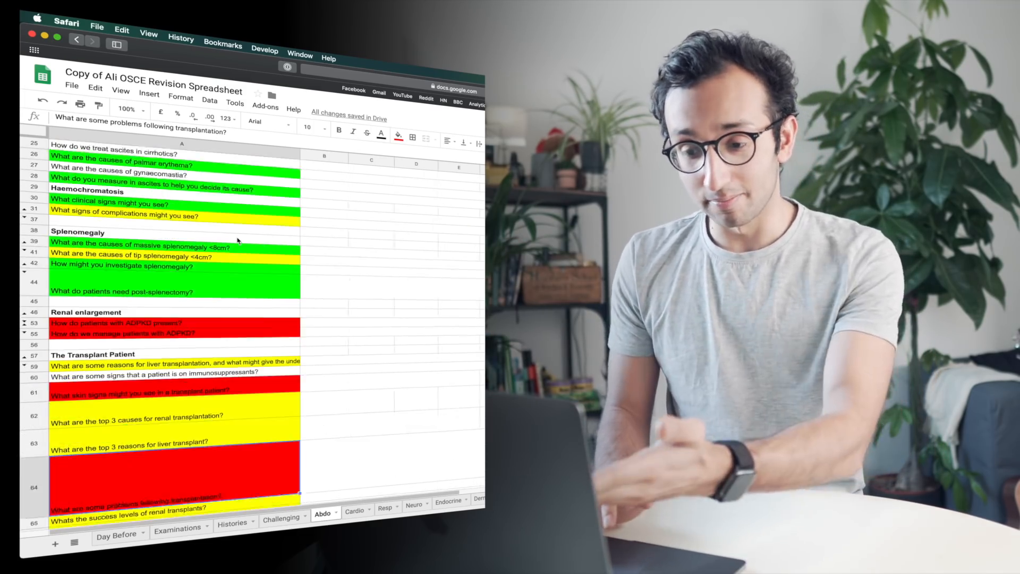
{"action": "scroll", "scroll_direction": "down", "scroll_amount": 3}
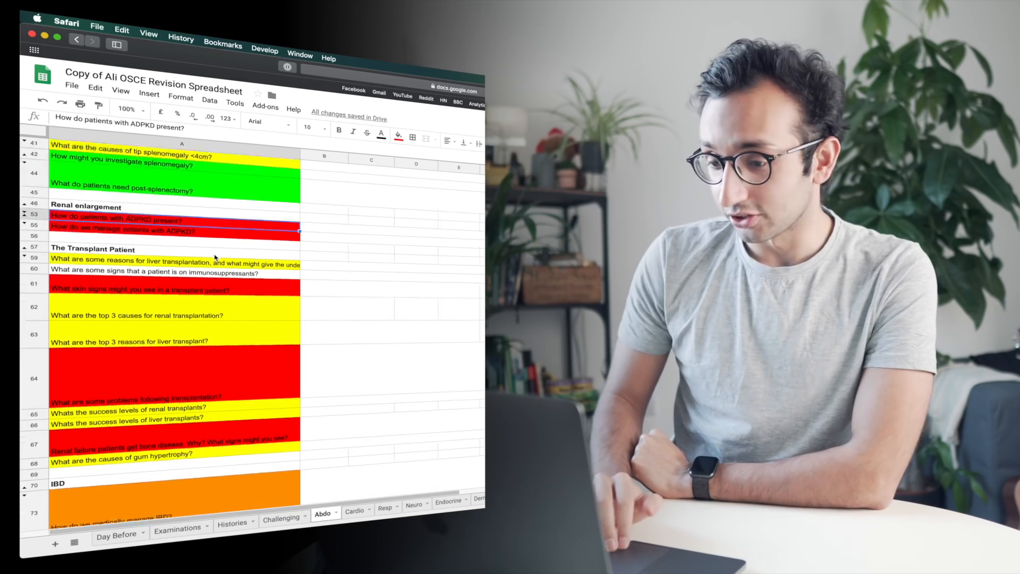
{"action": "scroll", "scroll_direction": "down", "scroll_amount": 3}
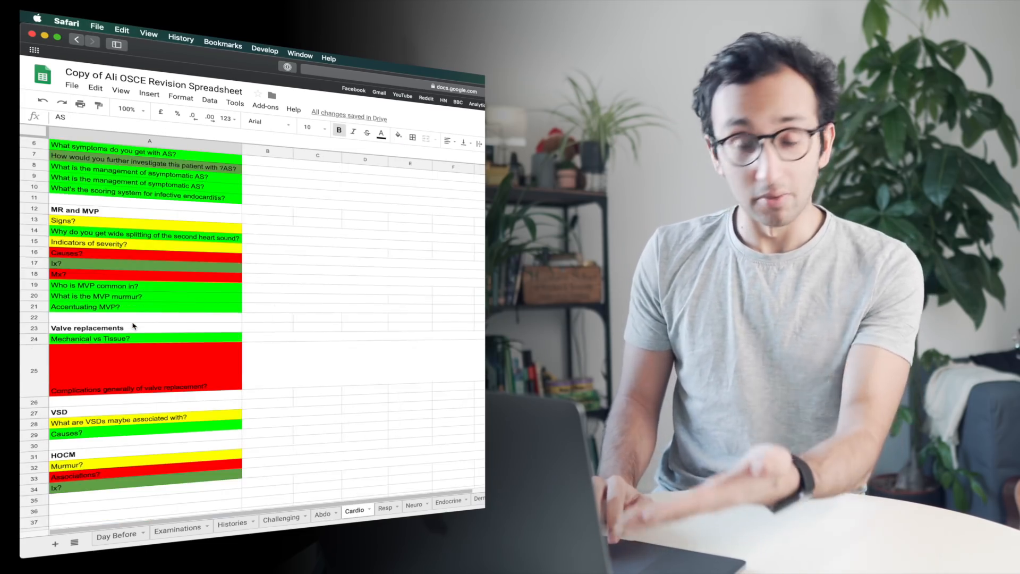
- Scroll the Cardio sheet down to the VSD, HOCM and AR questions
{"action": "scroll", "scroll_direction": "down", "scroll_amount": 3}
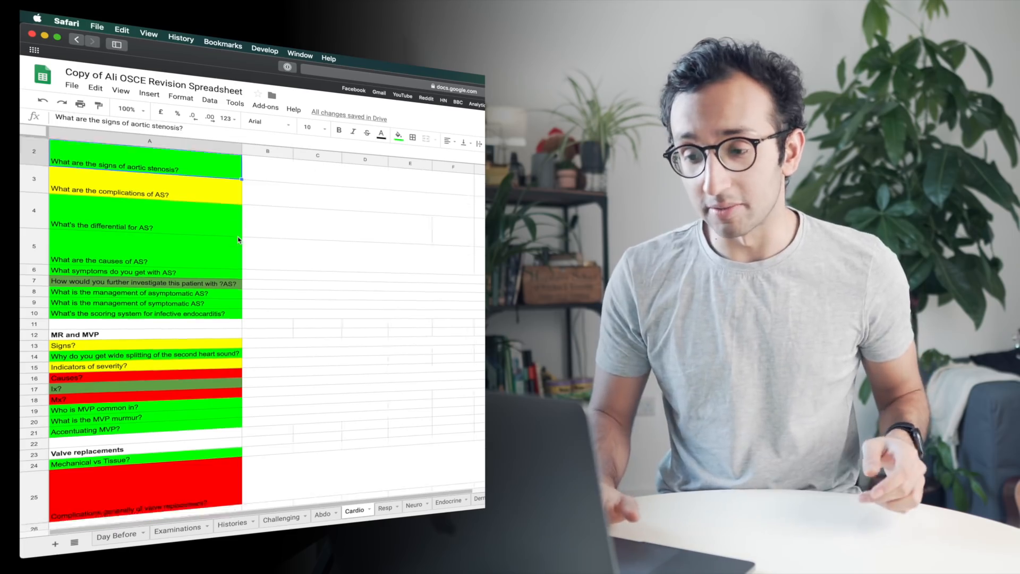
{"action": "scroll", "scroll_direction": "down", "scroll_amount": 3}
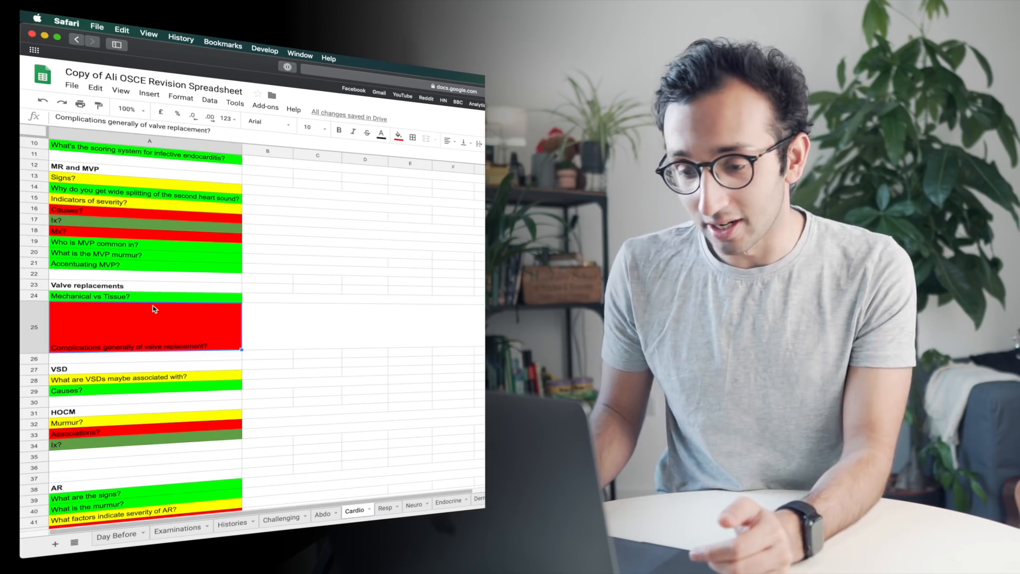